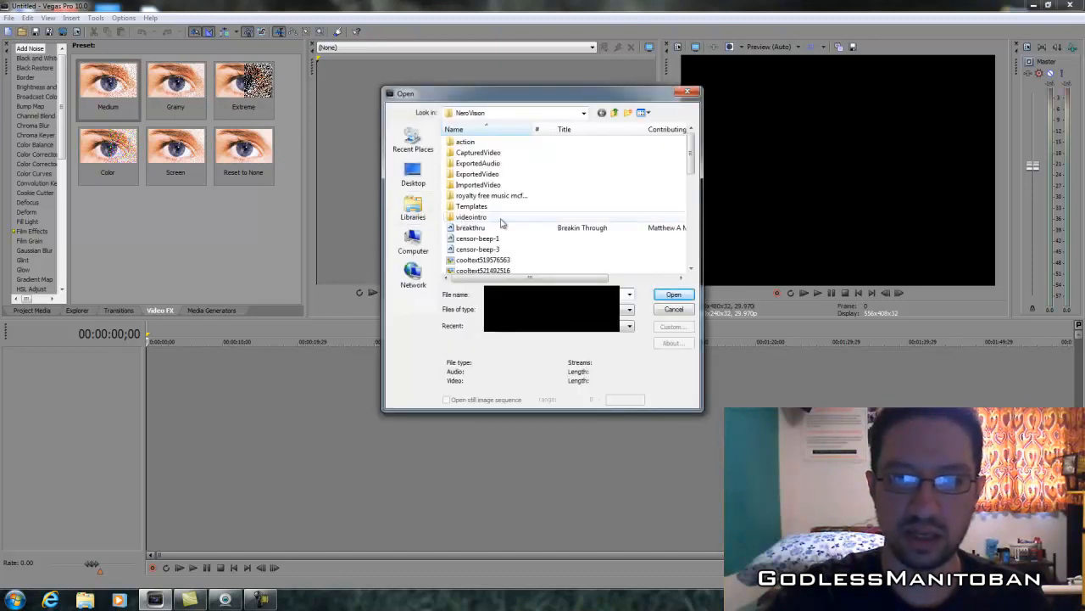
- Navigate the Open dialog's file list into the videoextro folder
scroll("down", 3)
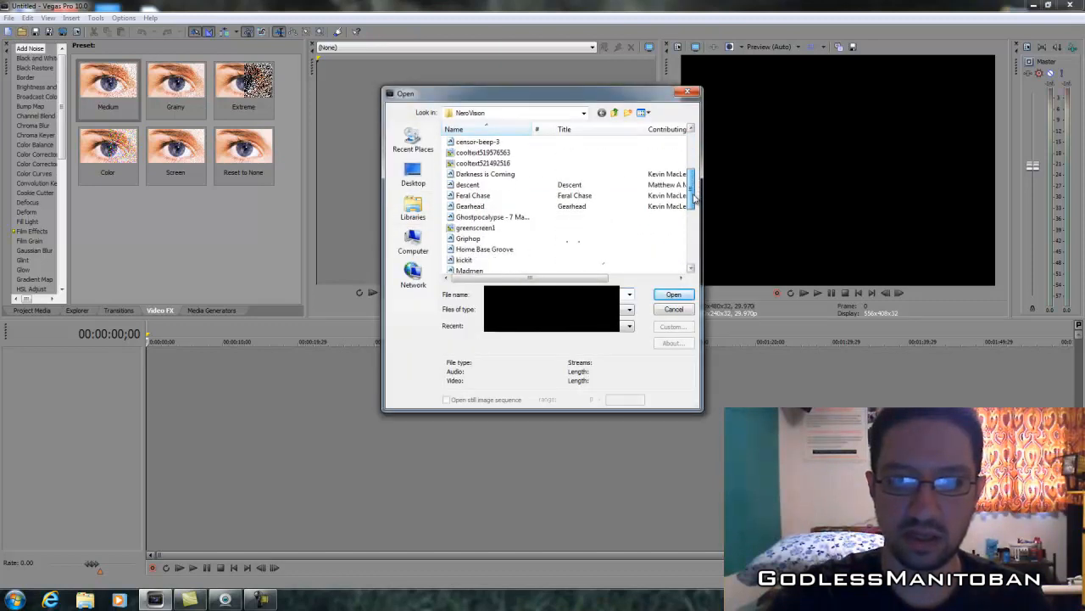
scroll("down", 3)
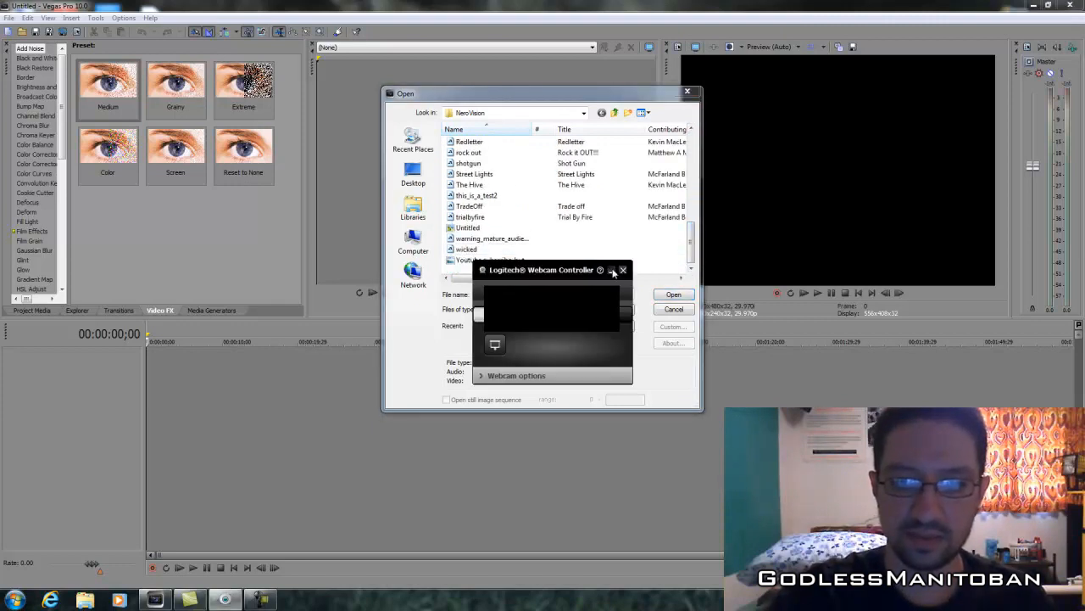
left_click(624, 270)
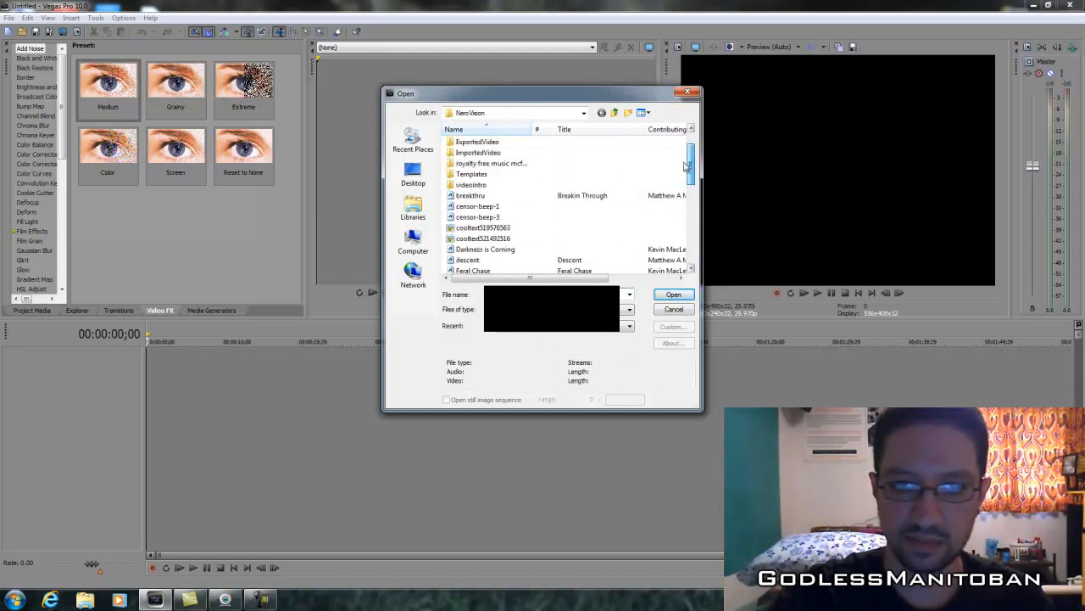
double_click(472, 185)
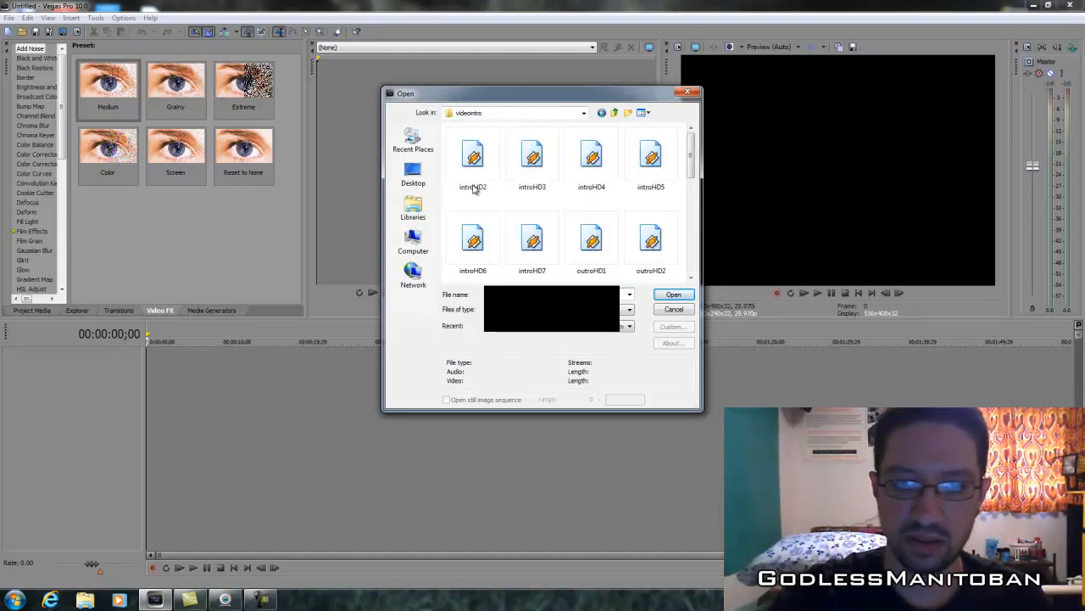
- Select an outroHD file and load it onto the timeline with video and audio tracks
left_click(471, 156)
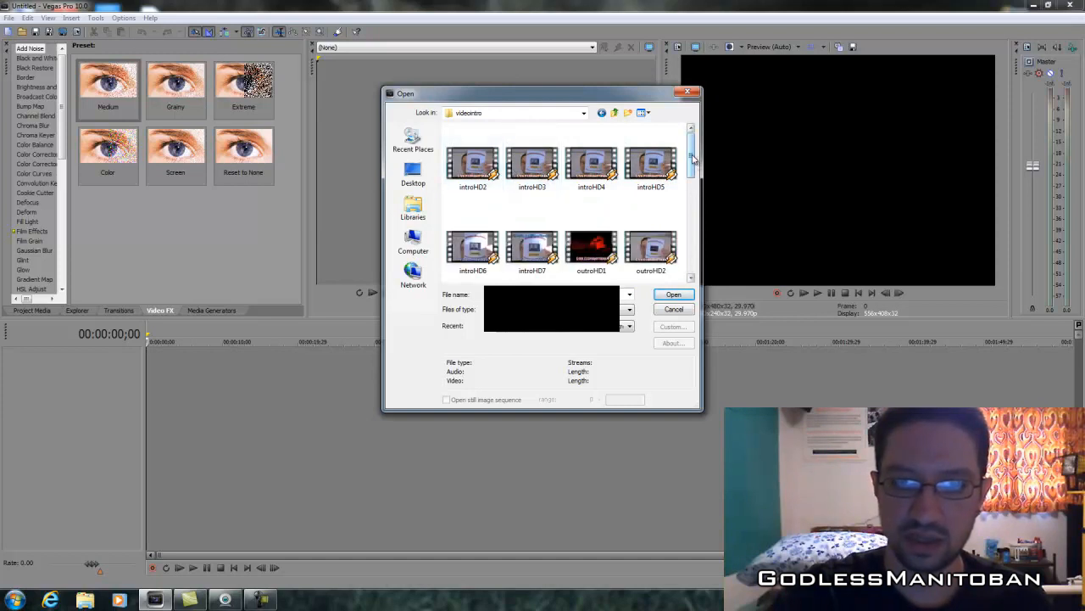
scroll("down", 3)
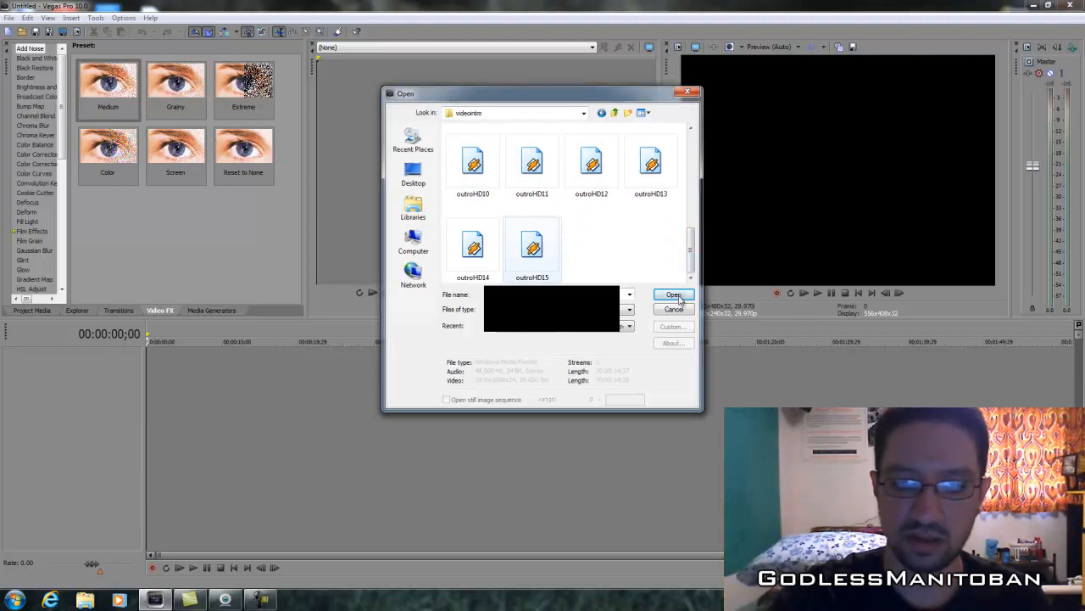
left_click(672, 295)
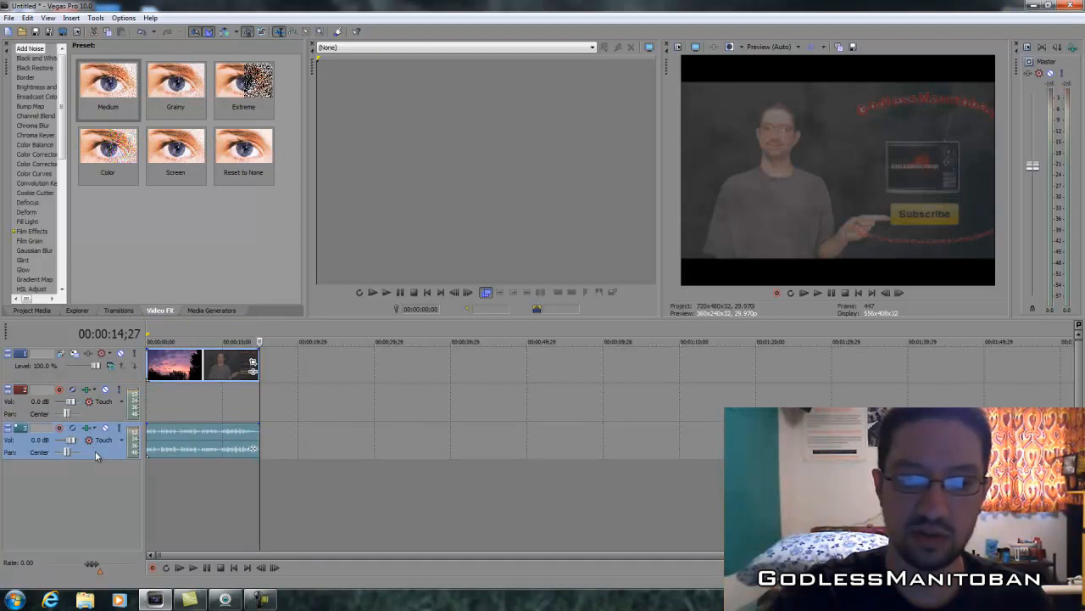
- Bring up the context menu on the outro clip's audio track header
right_click(25, 450)
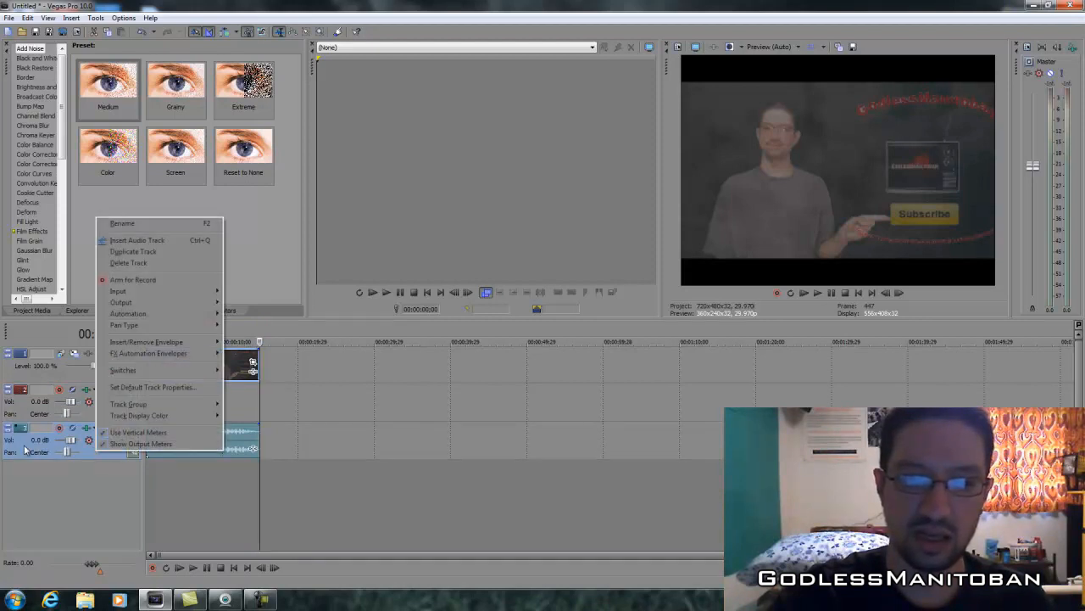